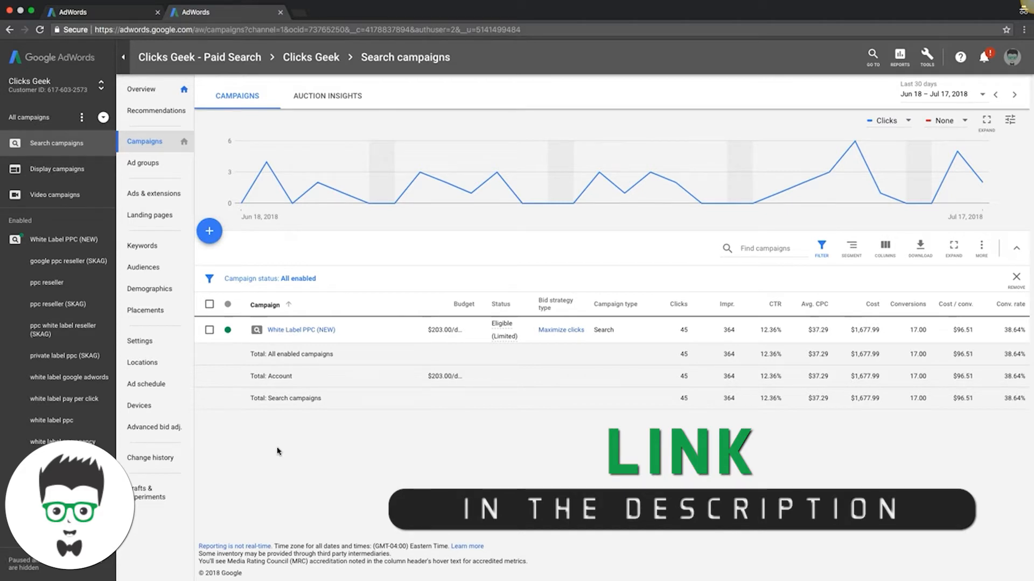
mouse_move(661, 360)
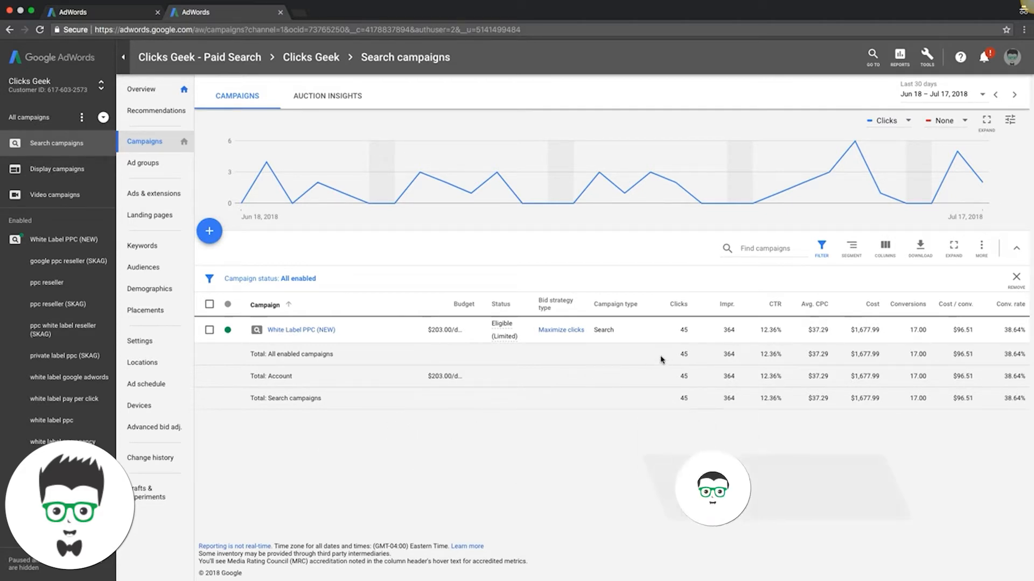
mouse_move(728, 303)
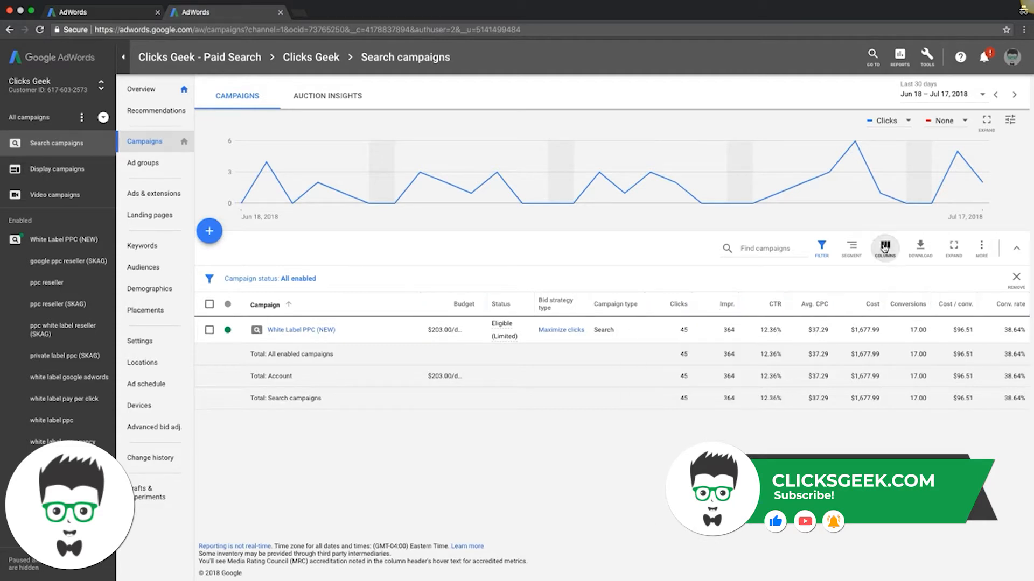
- Tick Avg. pos. under Performance in the column editor, placing it after CTR
click(884, 248)
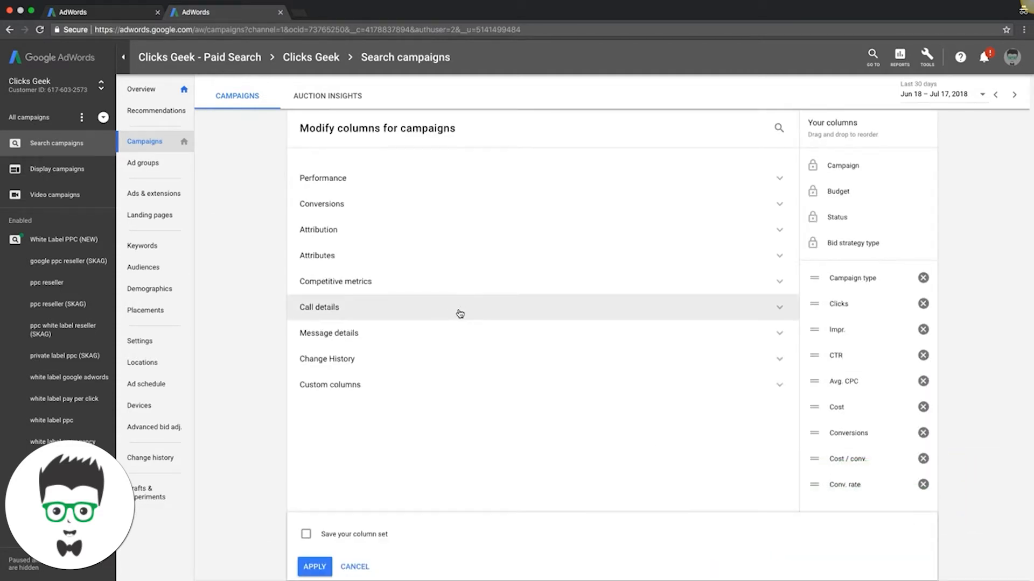
click(323, 177)
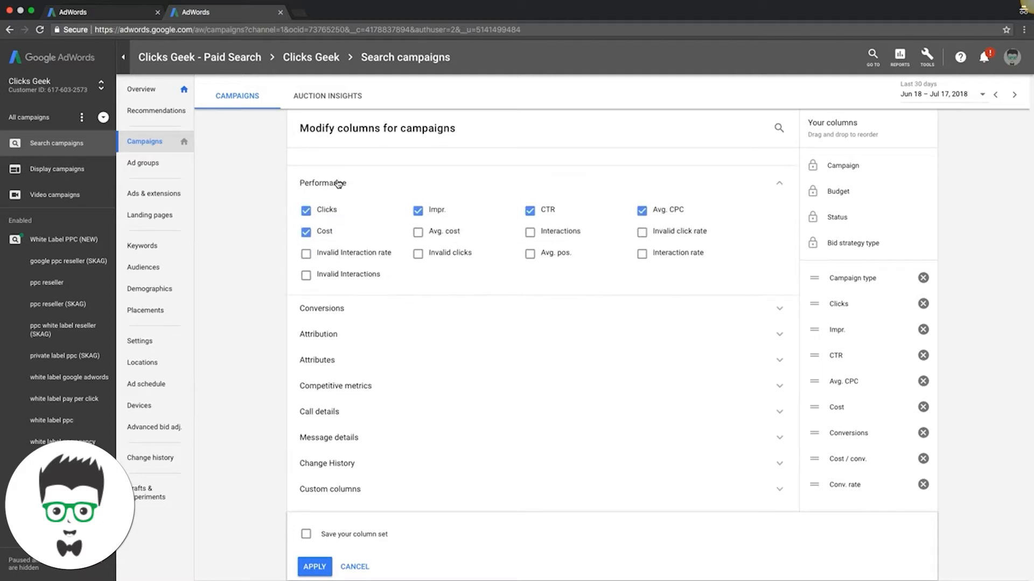
mouse_move(482, 244)
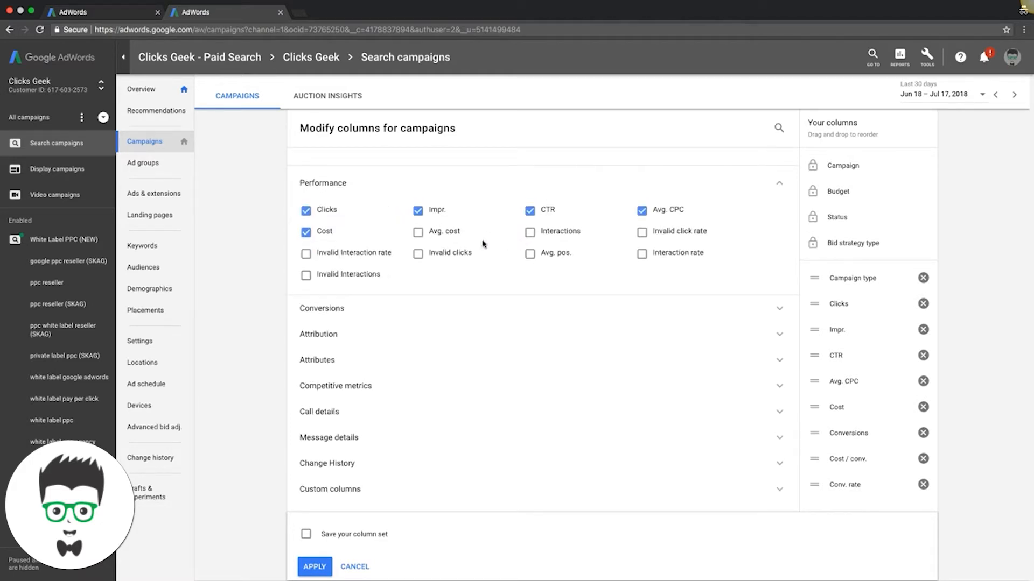
click(529, 253)
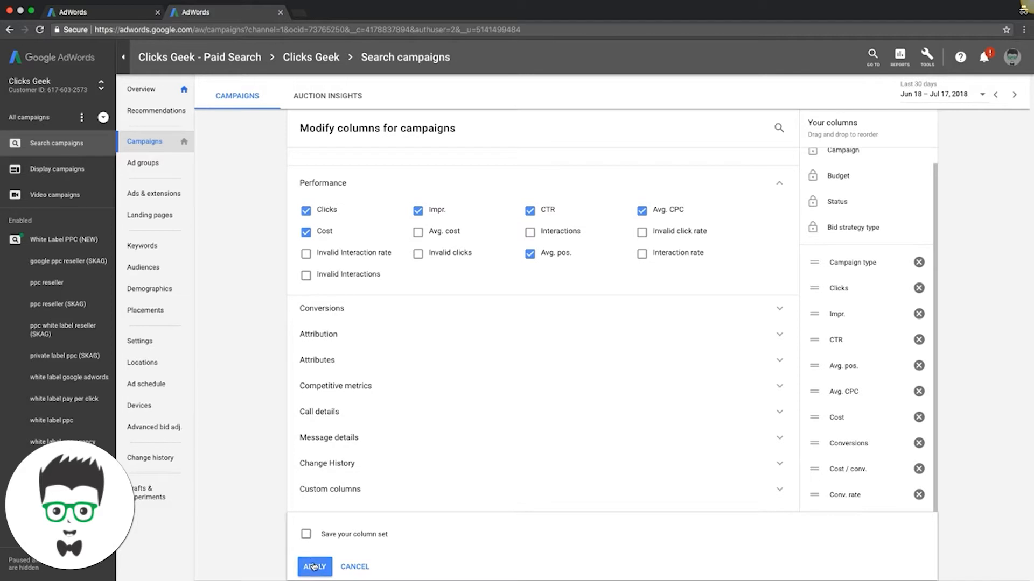
- Apply the Avg. pos. column, showing 1.5, and open the White Label PPC (NEW) campaign
click(315, 567)
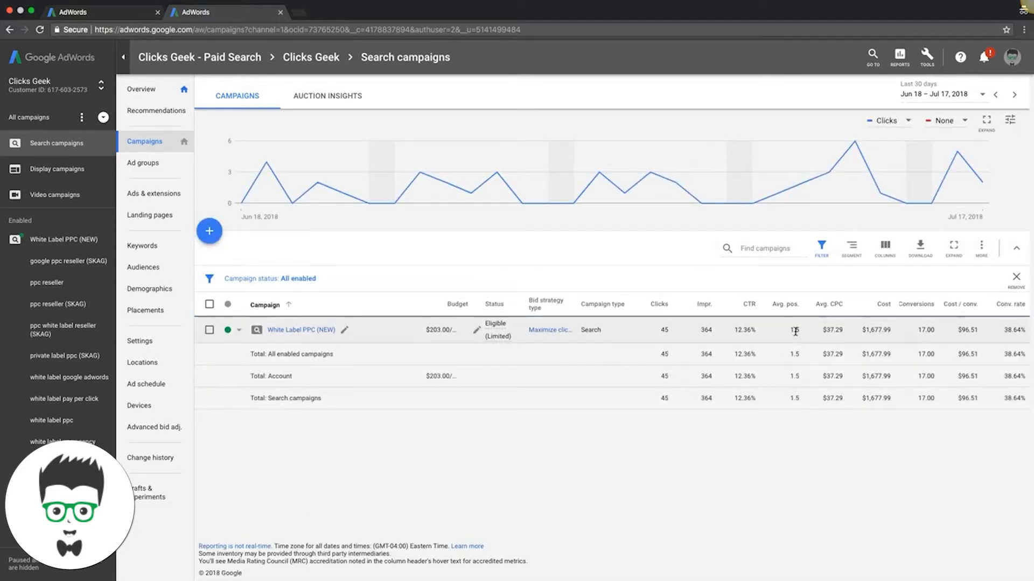
mouse_move(791, 341)
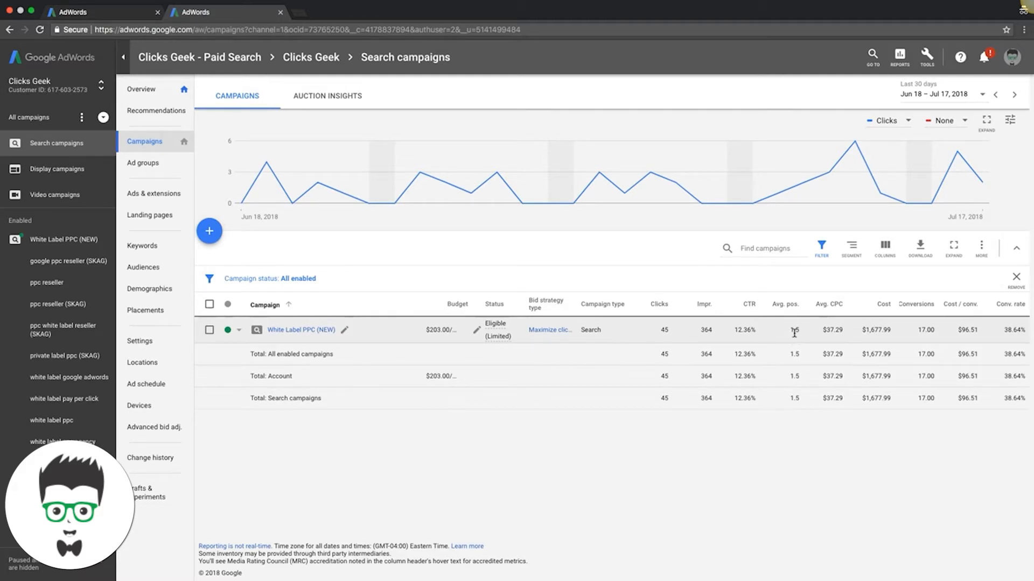
mouse_move(782, 338)
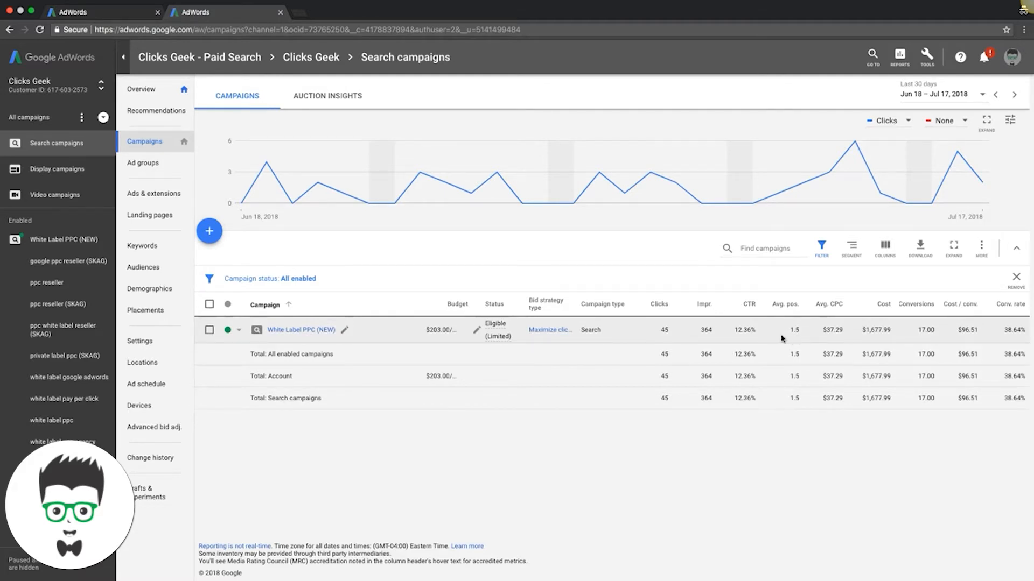
click(300, 329)
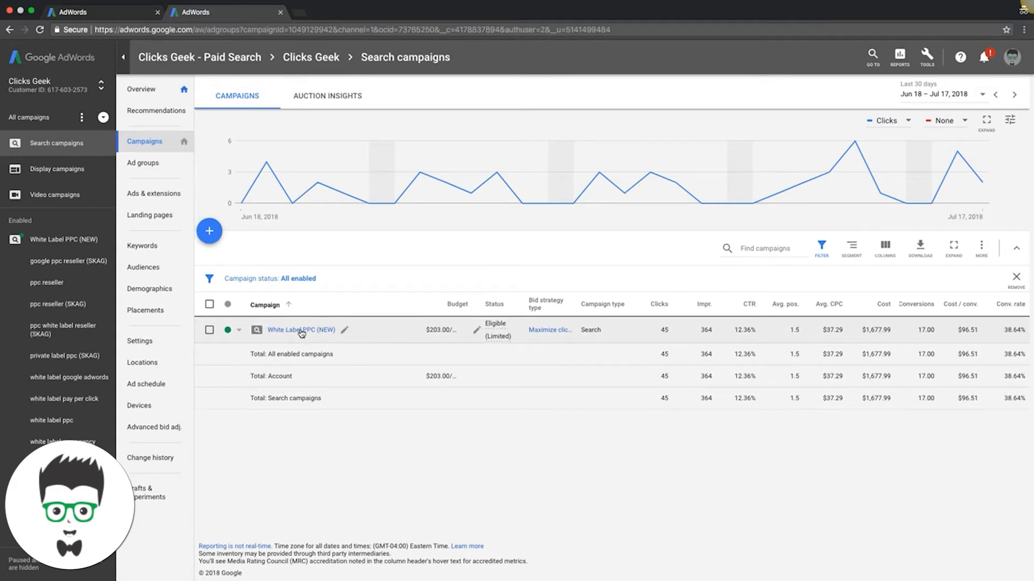
click(301, 329)
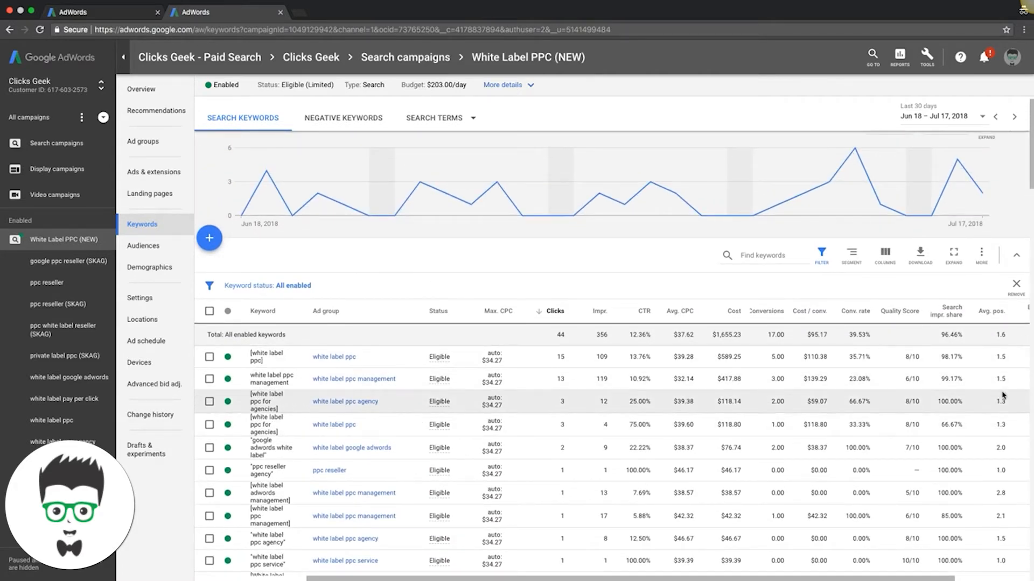
scroll(down, 3)
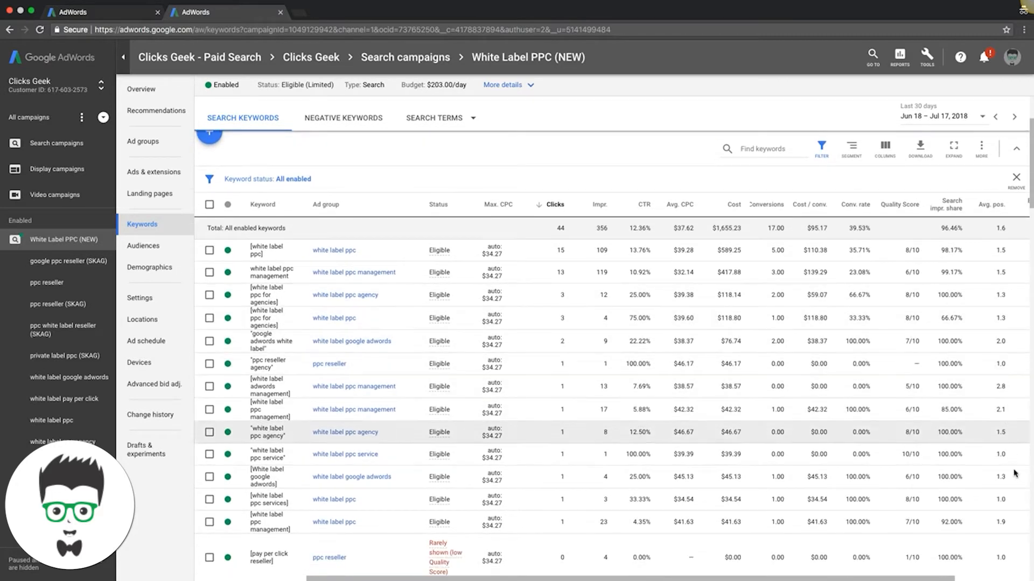
mouse_move(931, 403)
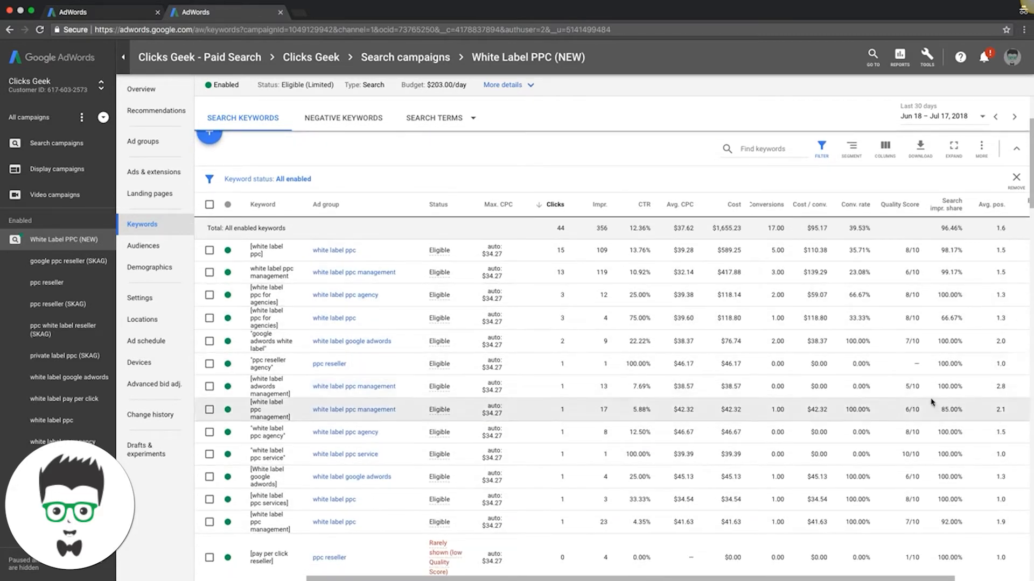
click(1016, 147)
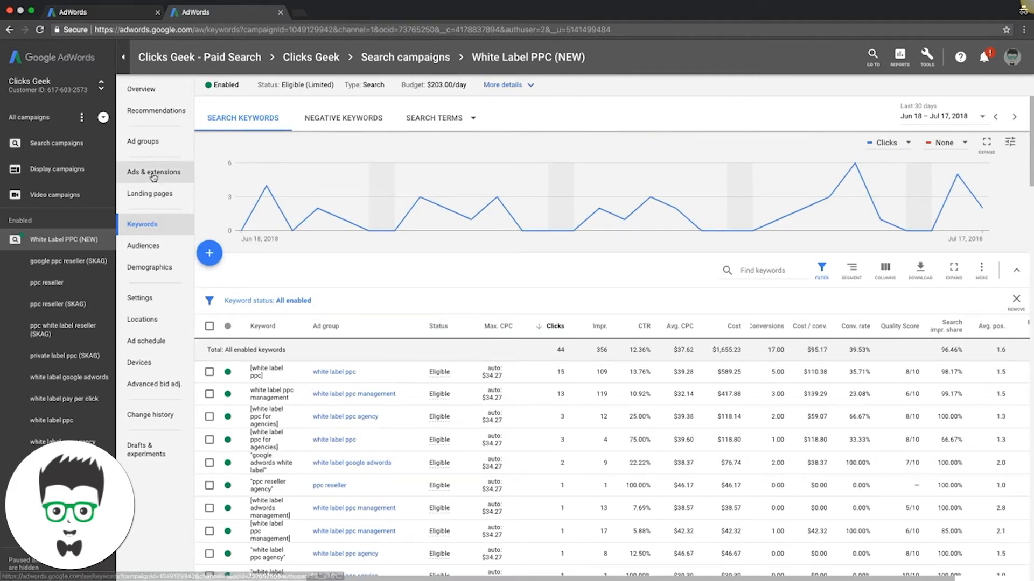
click(142, 141)
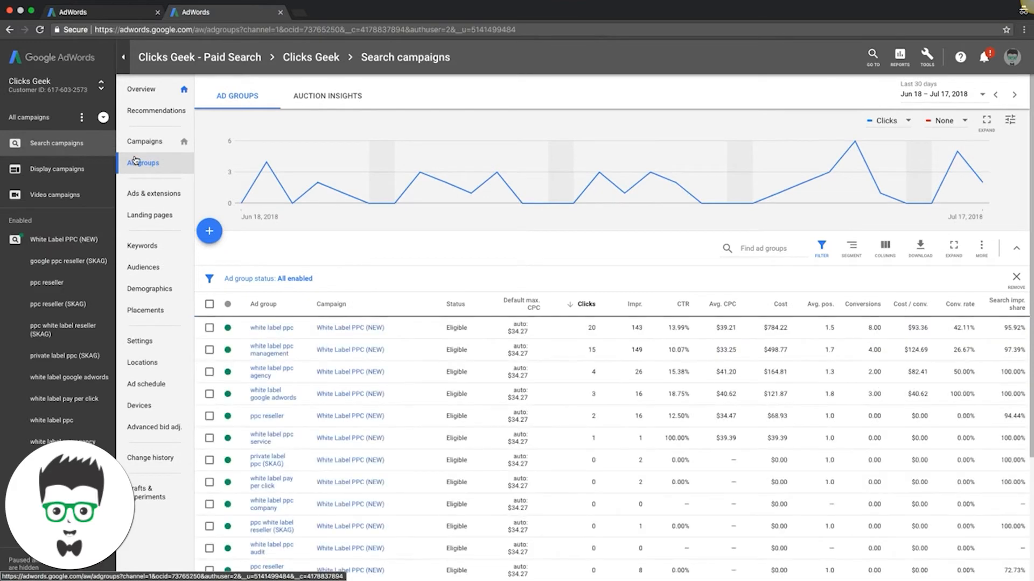
click(145, 141)
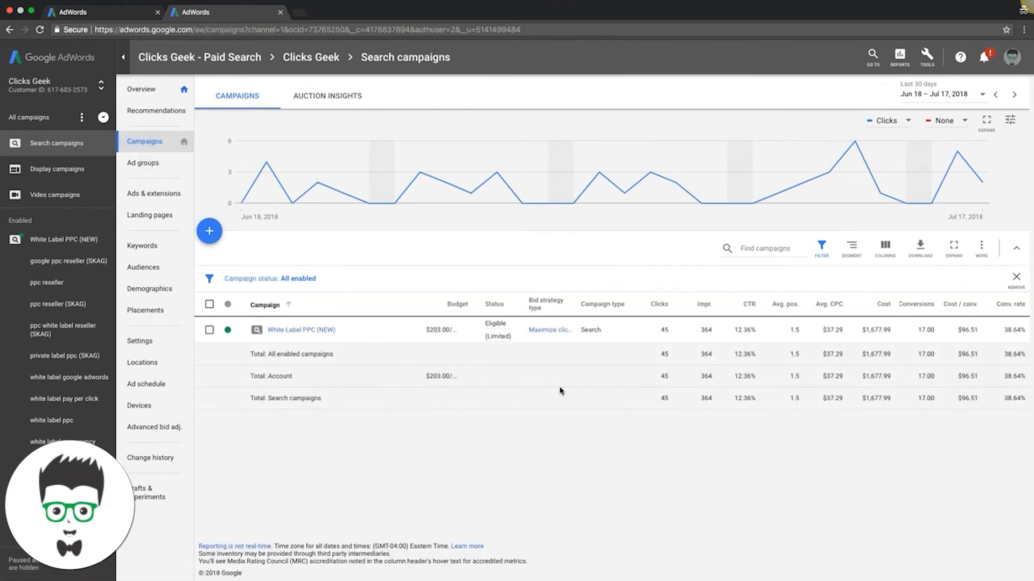
mouse_move(805, 348)
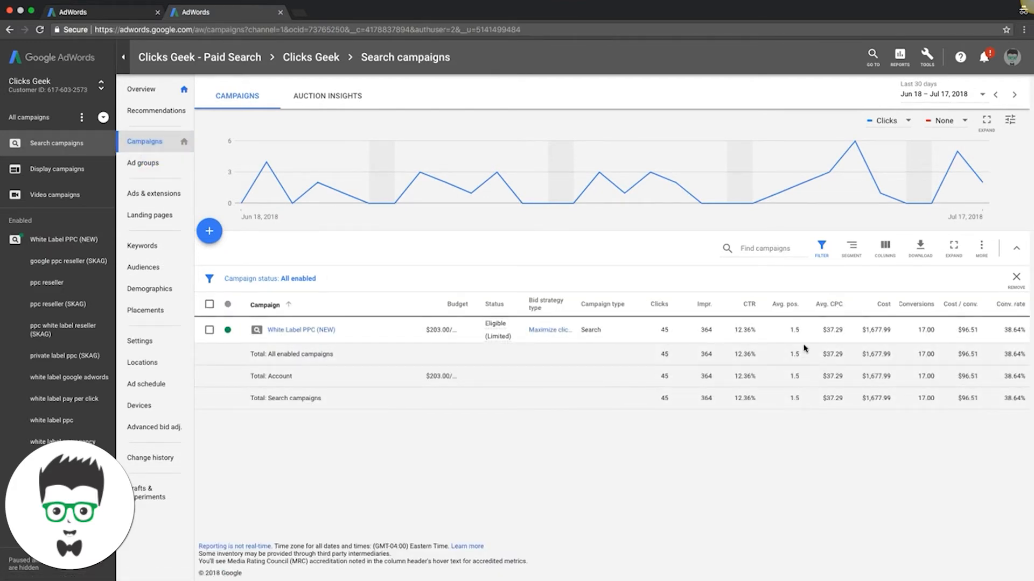
mouse_move(784, 304)
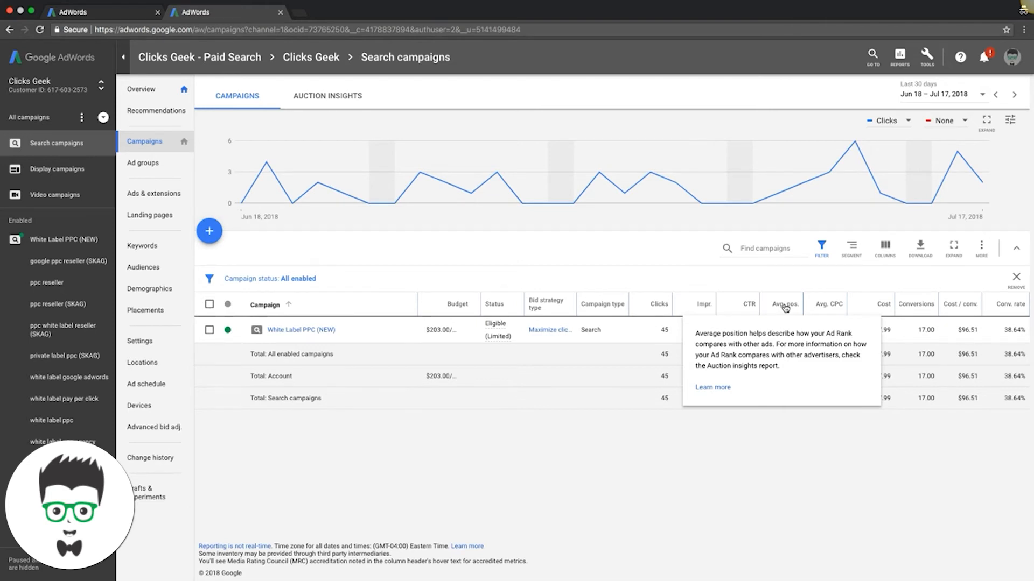
mouse_move(780, 366)
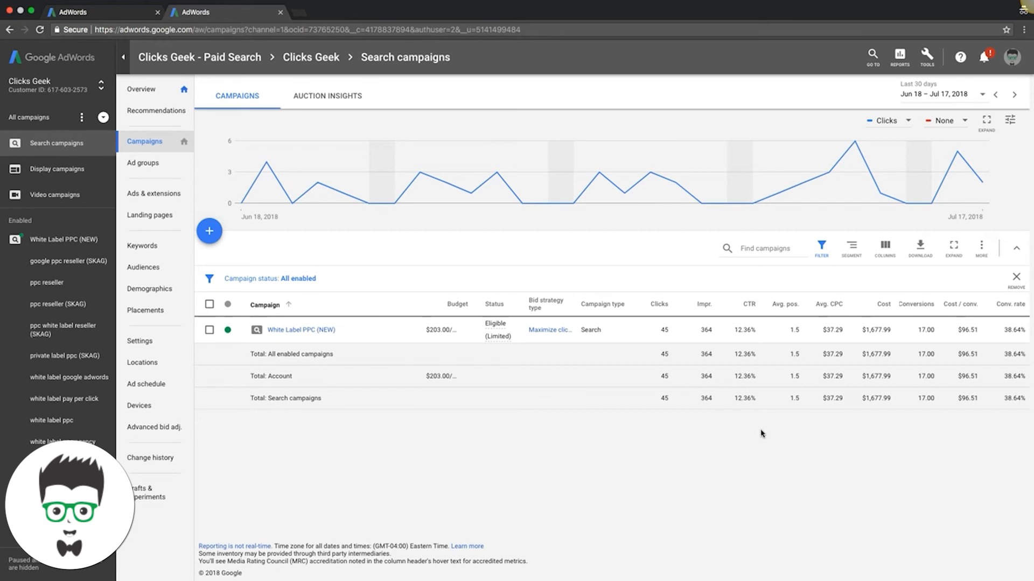
mouse_move(804, 333)
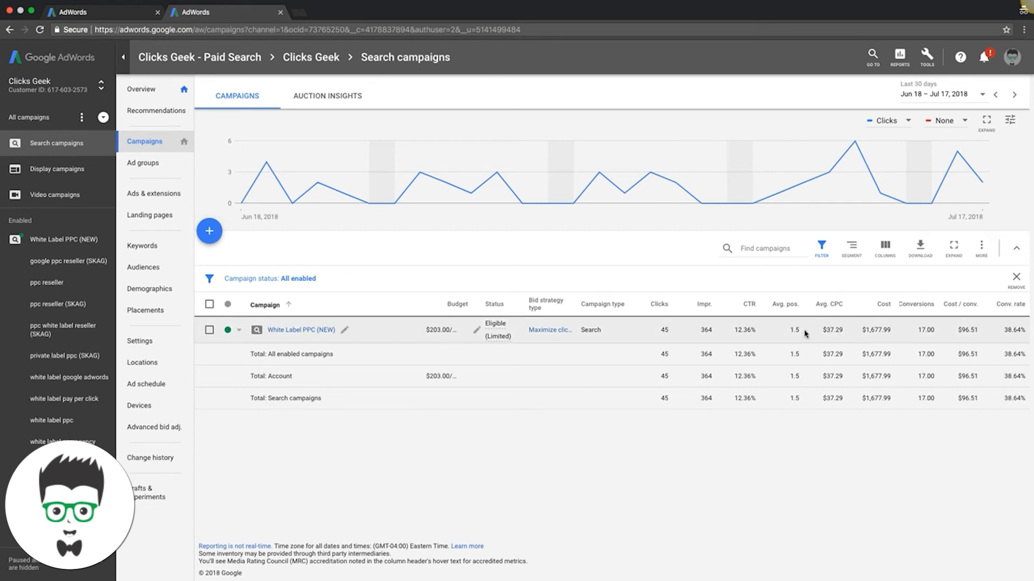
mouse_move(794, 329)
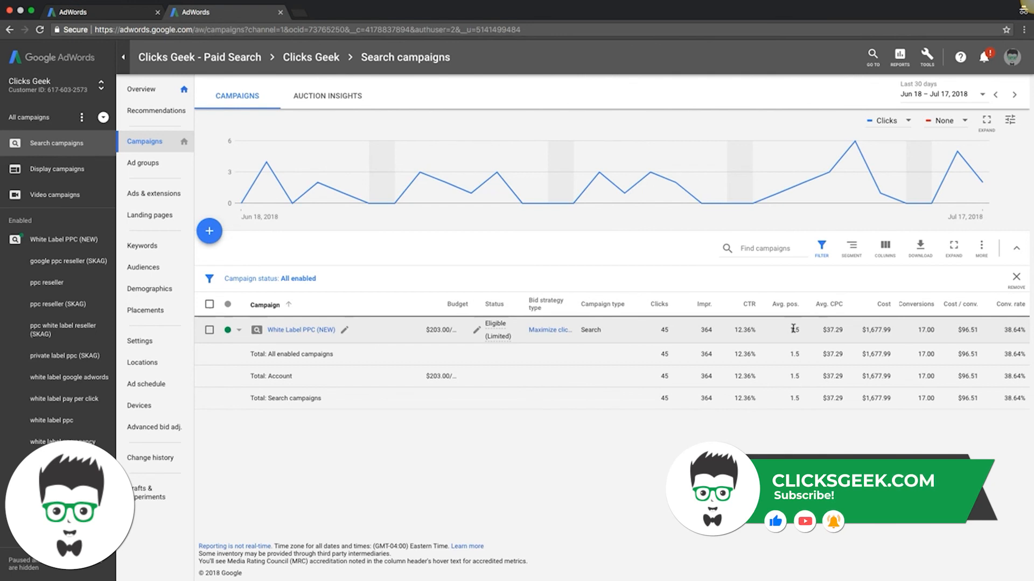
mouse_move(786, 338)
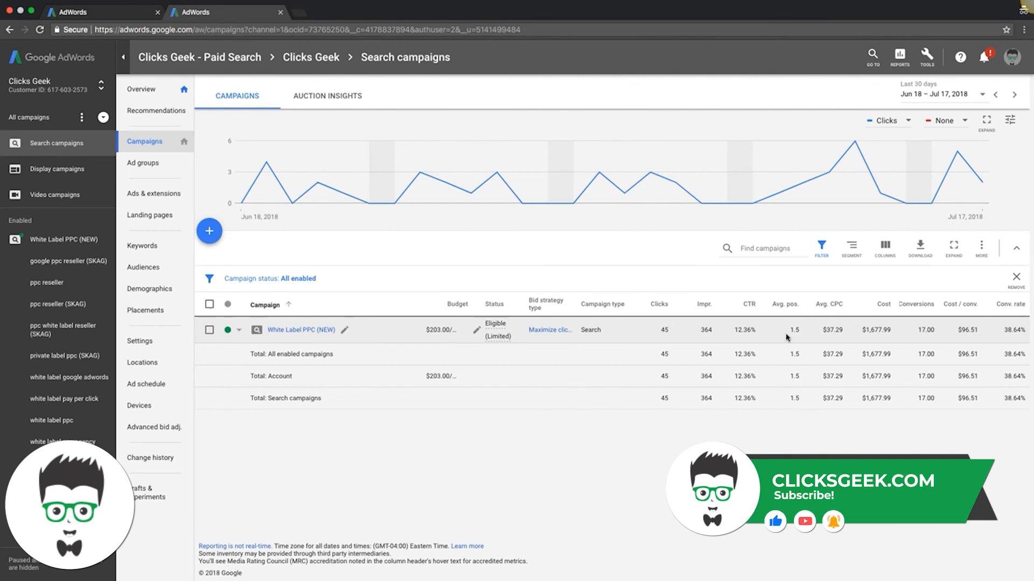